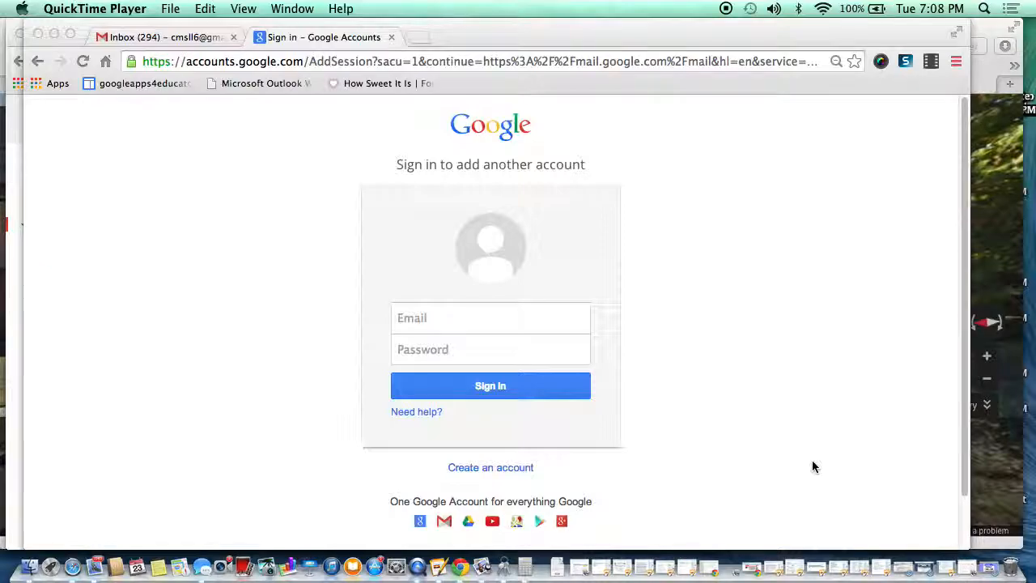
mouse_move(747, 509)
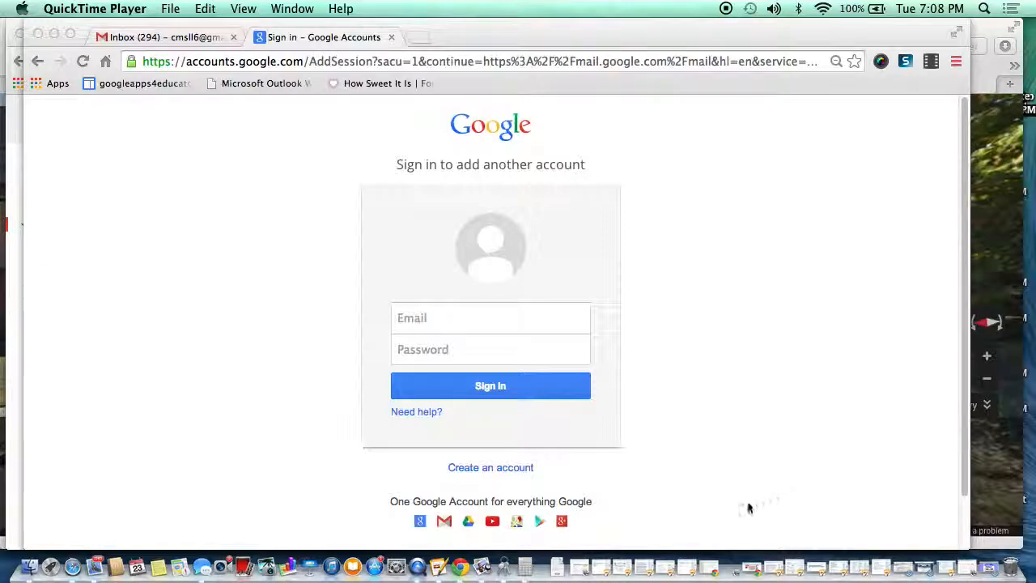
mouse_move(295, 220)
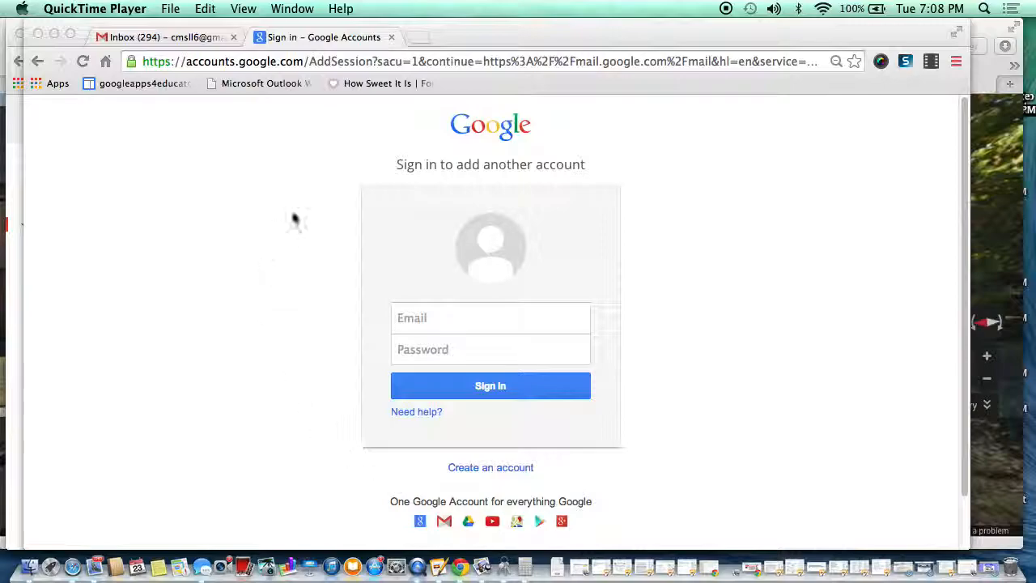
mouse_move(654, 184)
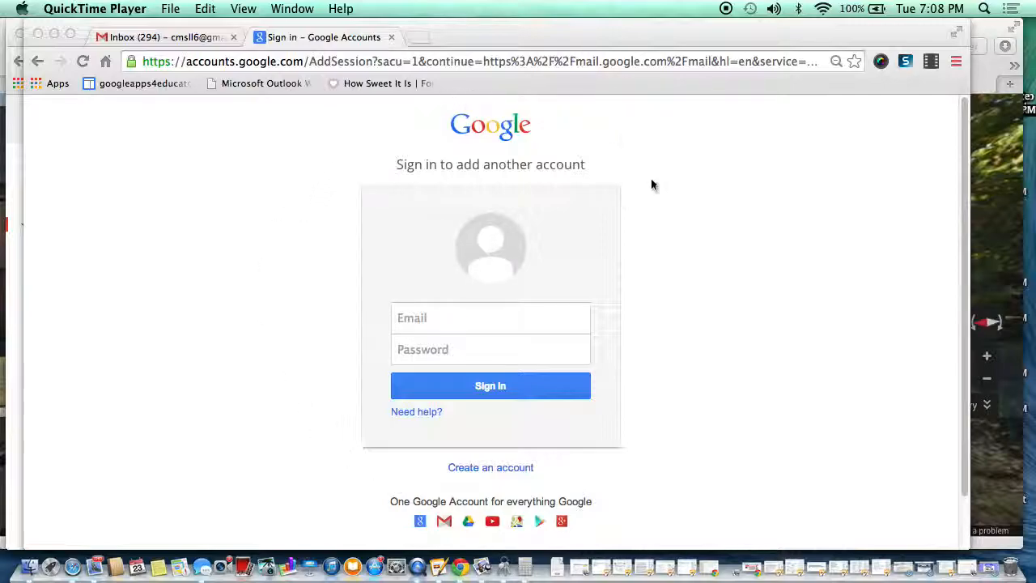
mouse_move(336, 482)
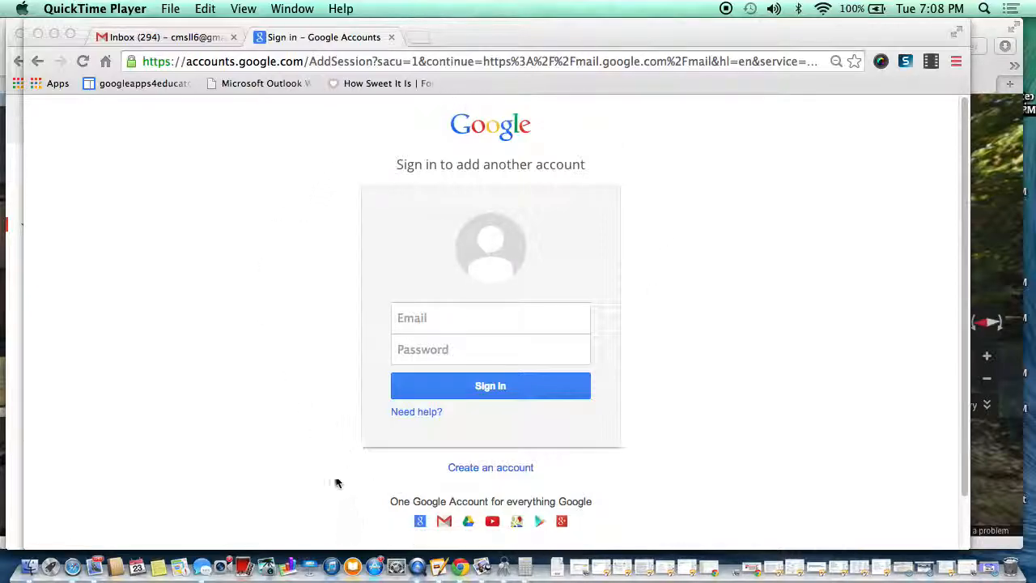
mouse_move(676, 450)
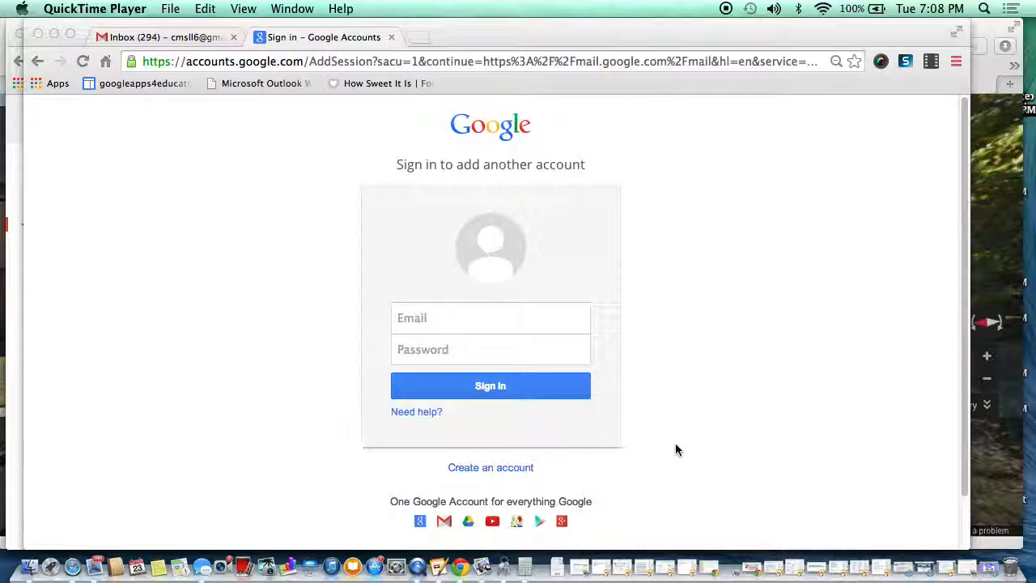
mouse_move(599, 340)
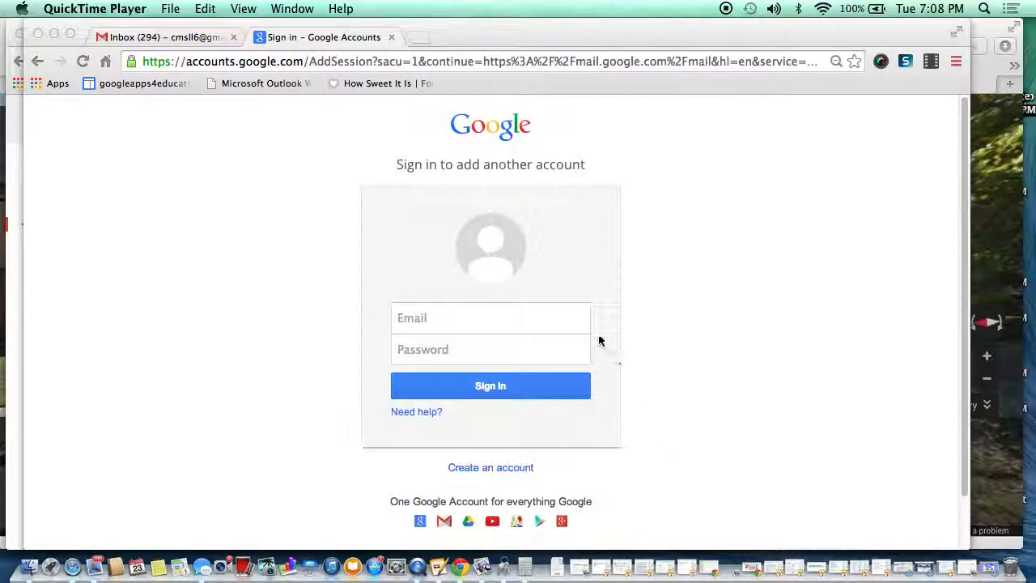
left_click(491, 318)
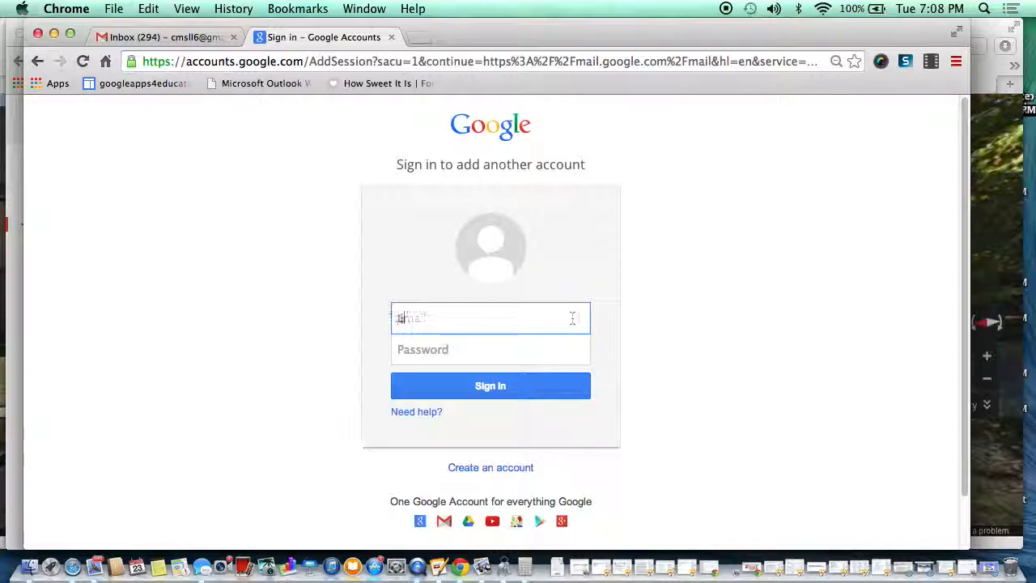
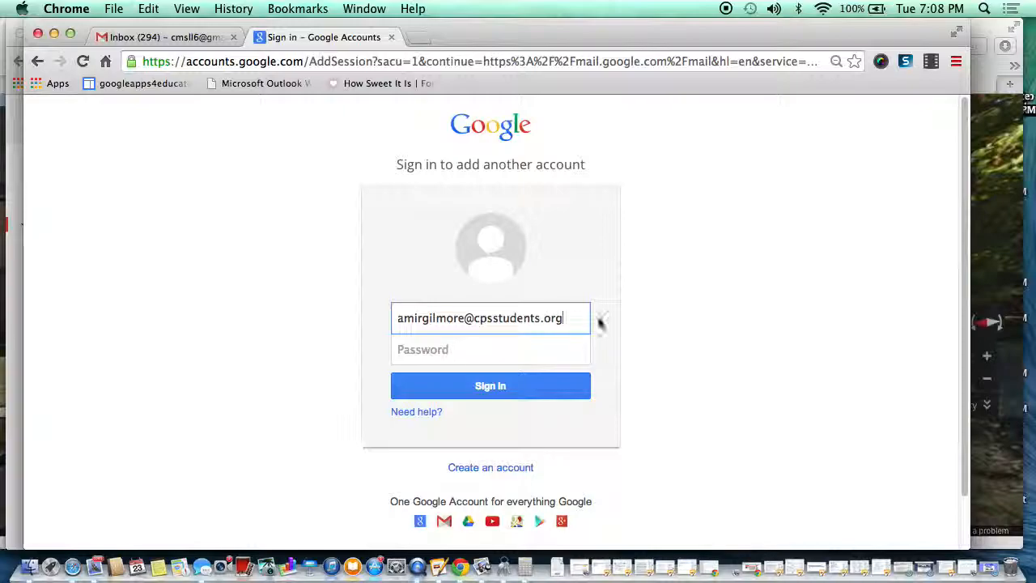
left_click(490, 350)
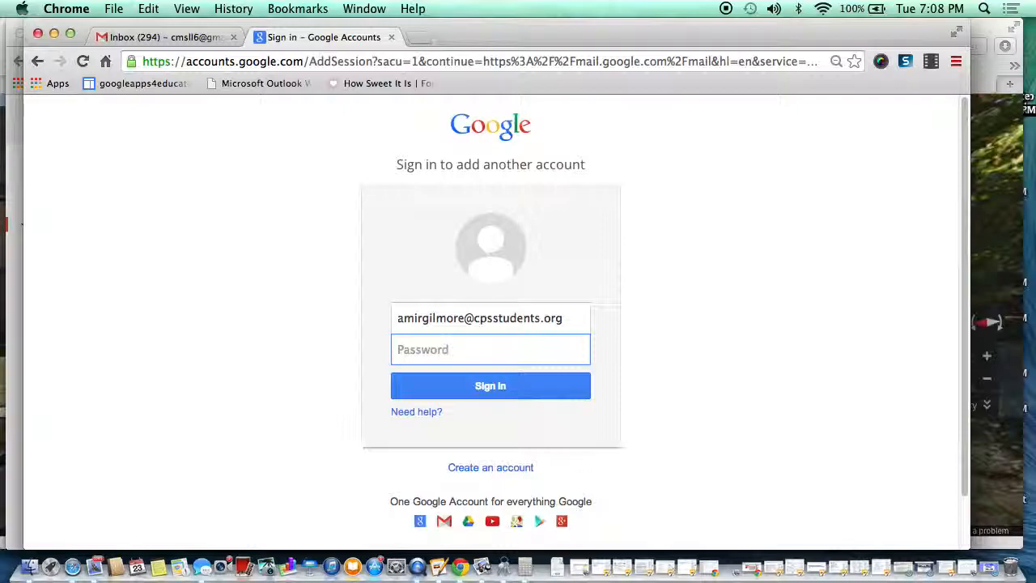
Enter the student account password and sign in to reach the inbox
left_click(491, 350)
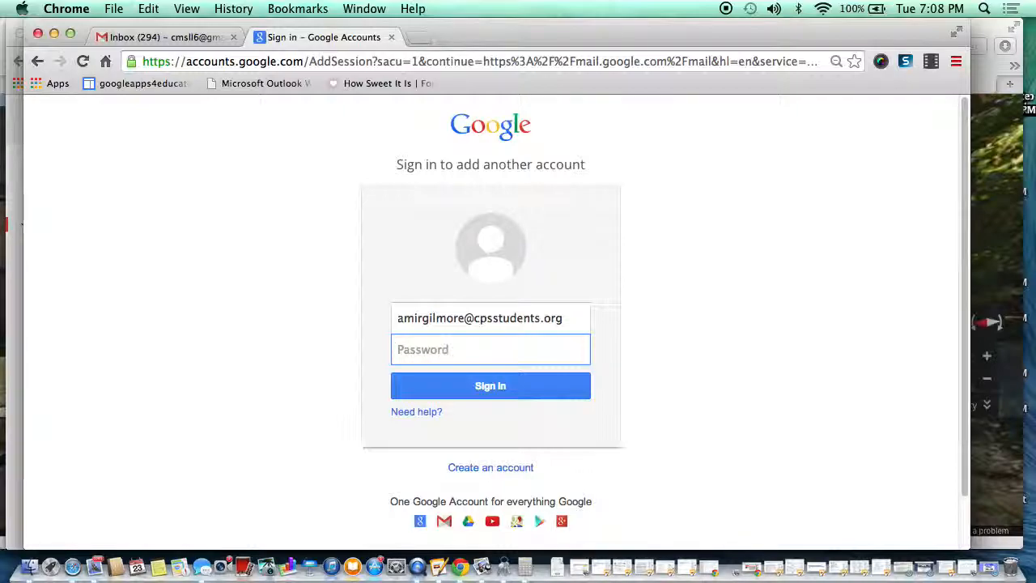
type("••")
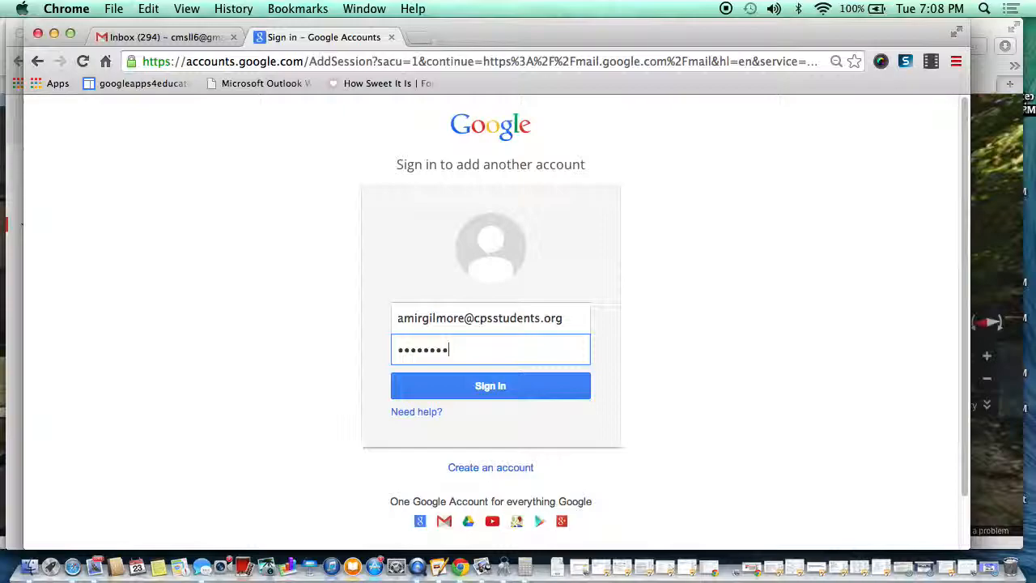
mouse_move(518, 385)
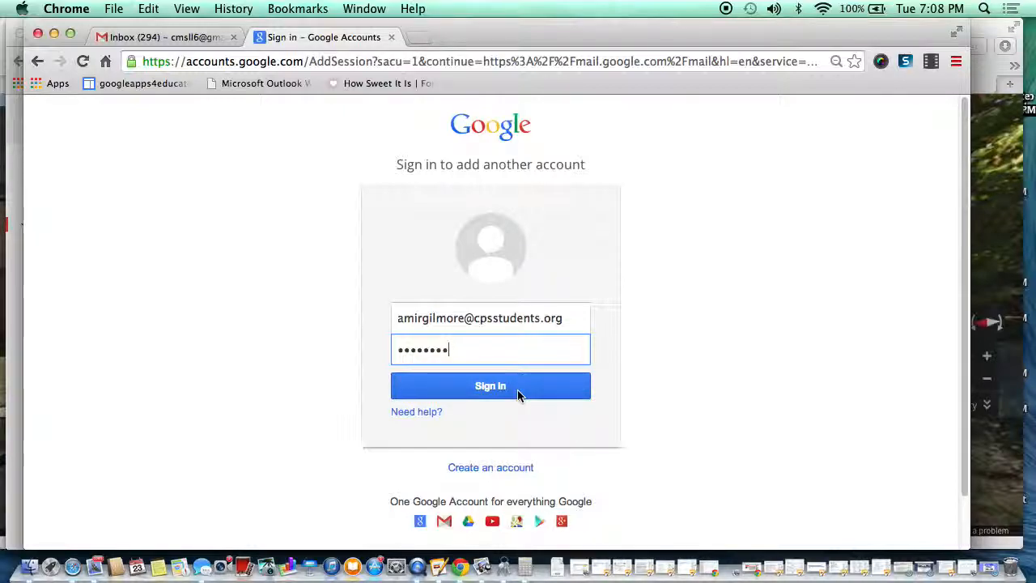
left_click(491, 385)
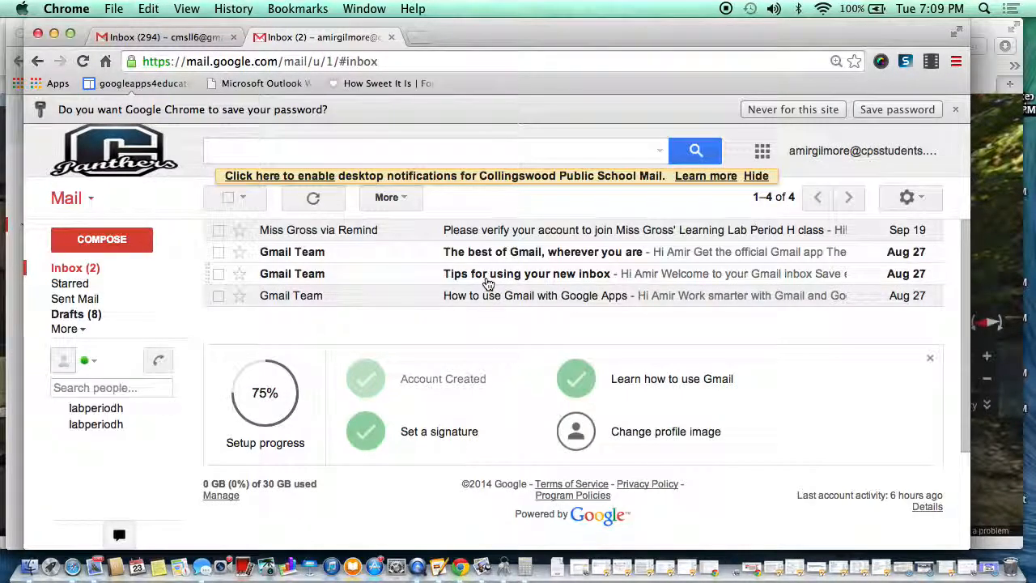
mouse_move(175, 272)
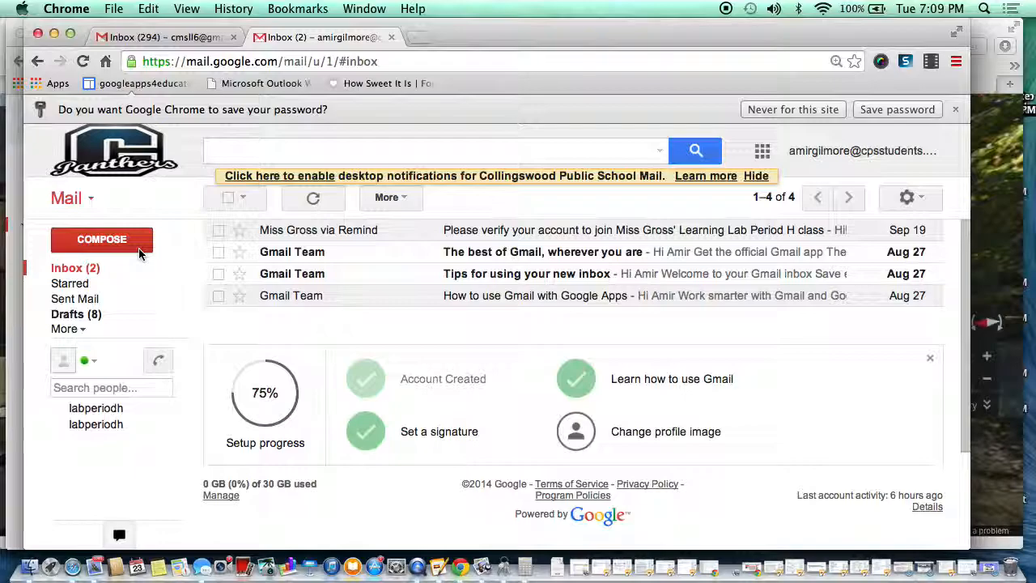
Compose a new message and add the teacher as recipient by typing 'mi' in the To field
left_click(102, 239)
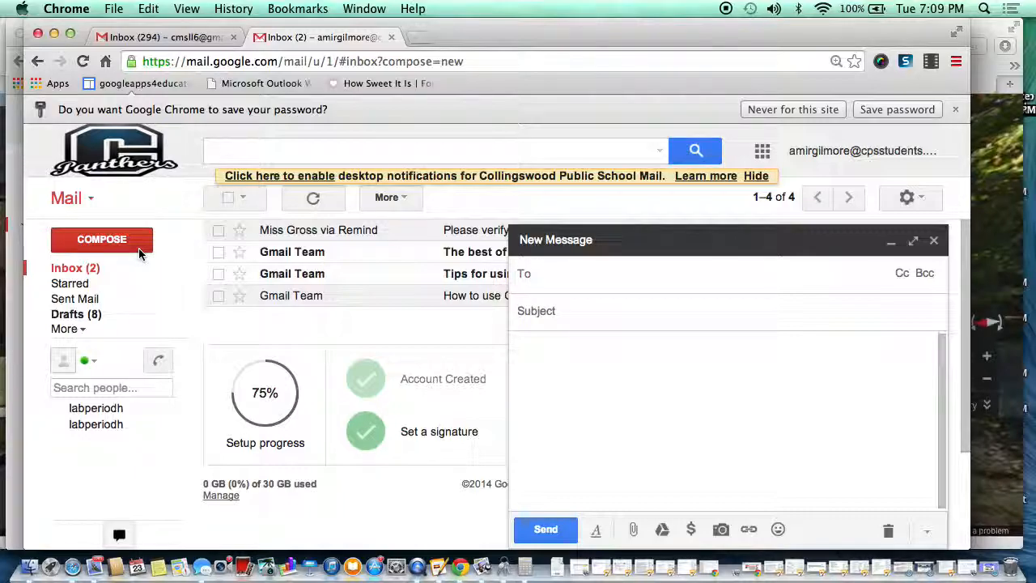
mouse_move(457, 304)
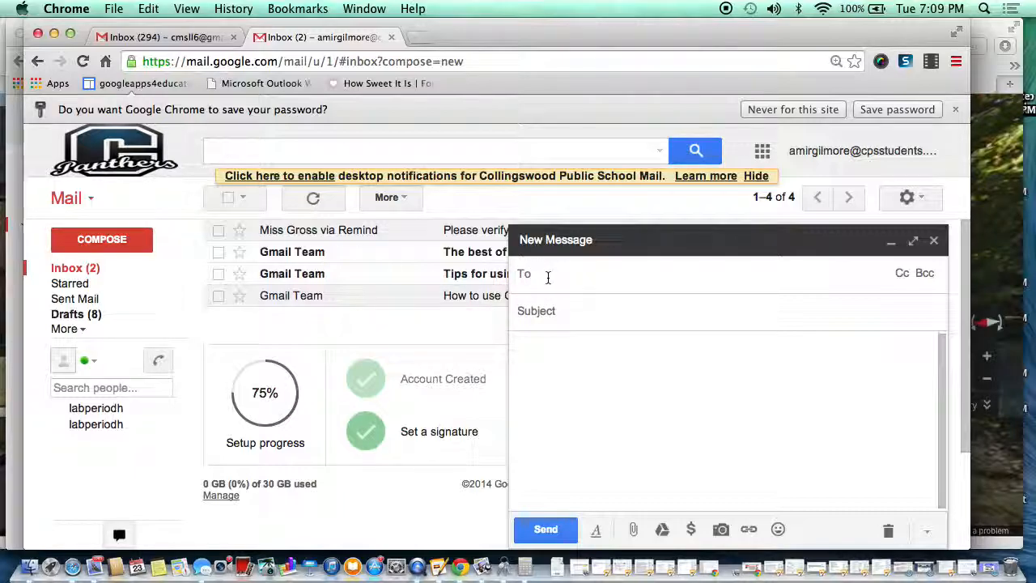
left_click(550, 272)
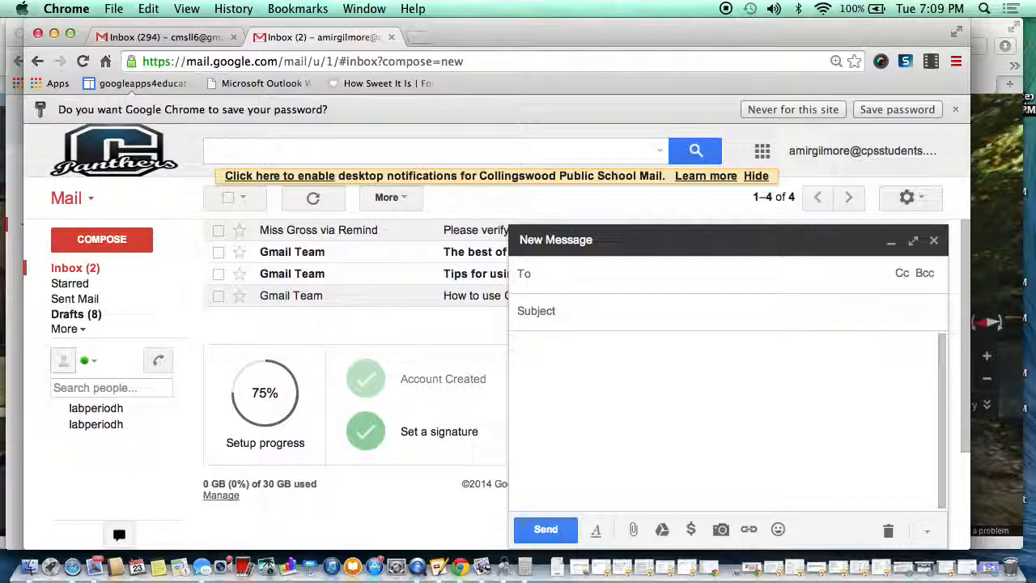
type("mi")
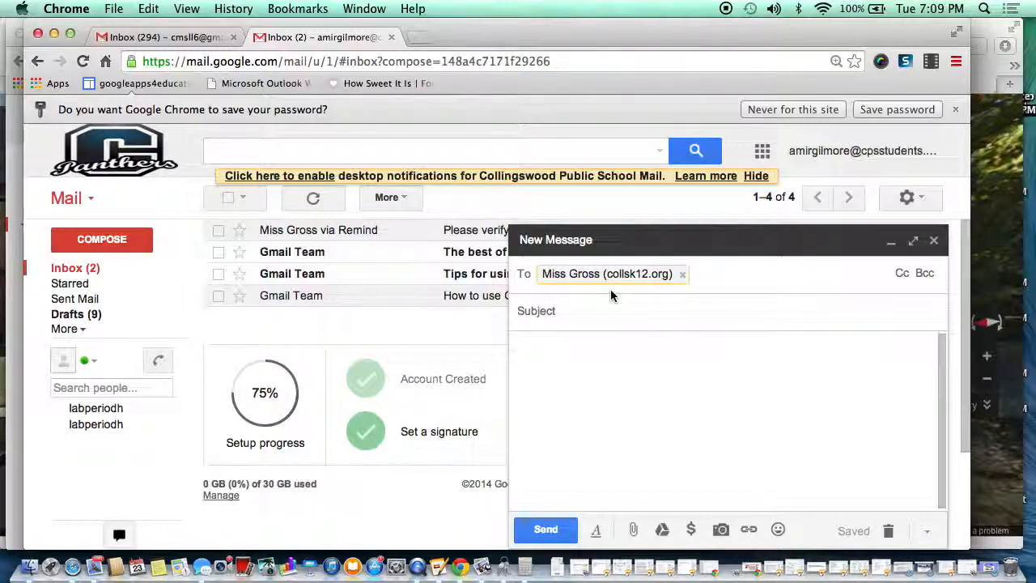
left_click(680, 311)
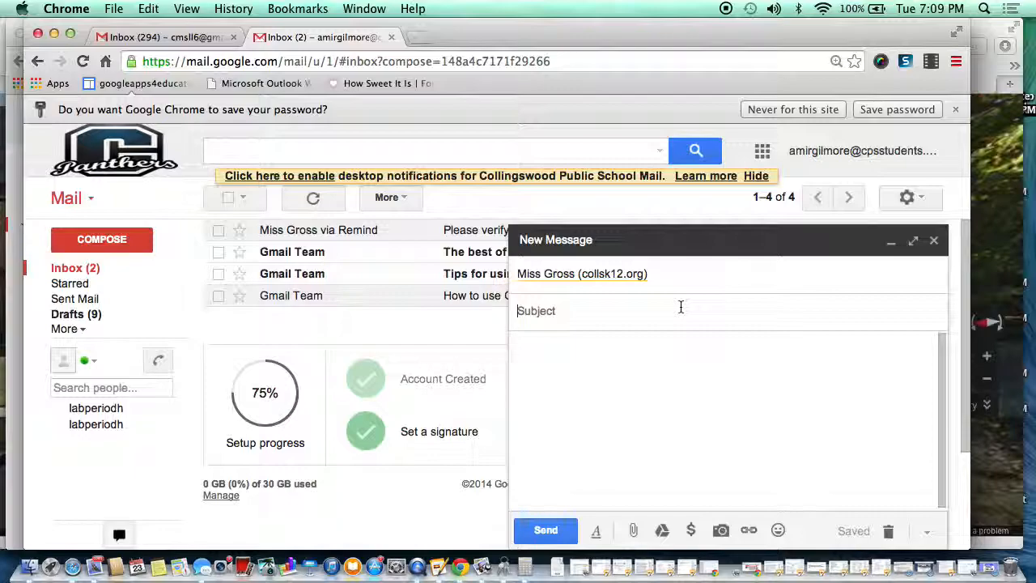
mouse_move(635, 448)
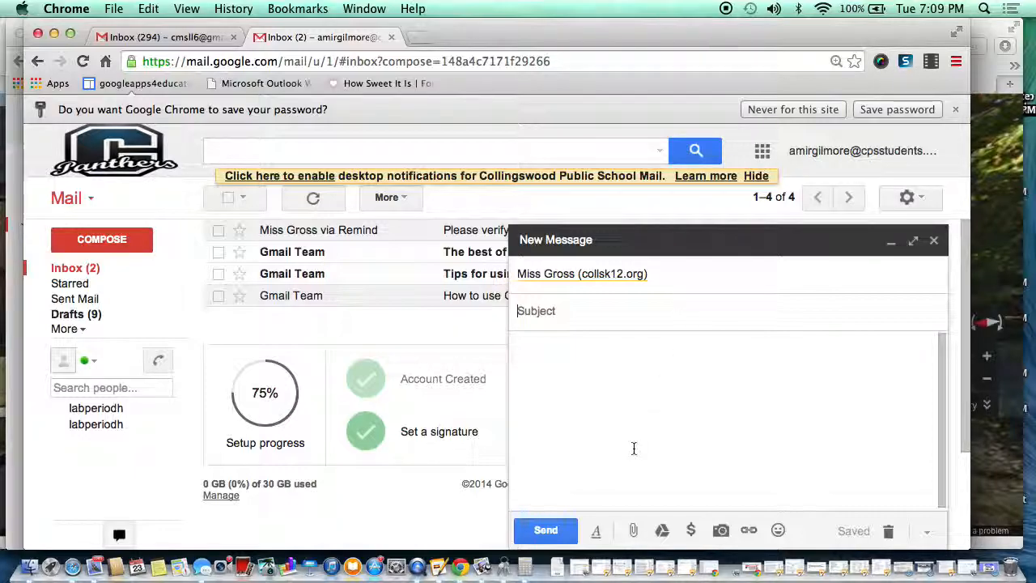
mouse_move(546, 531)
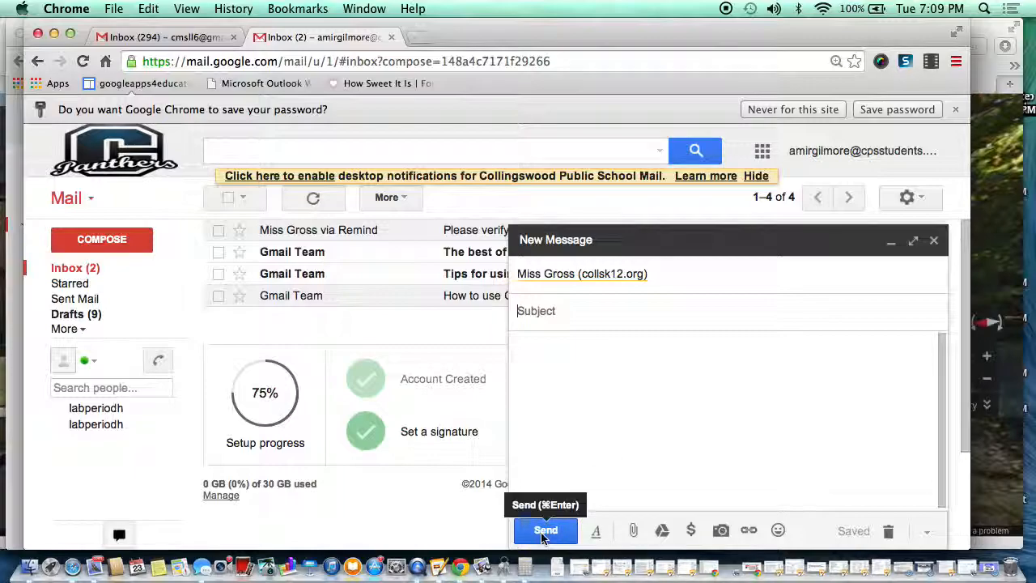